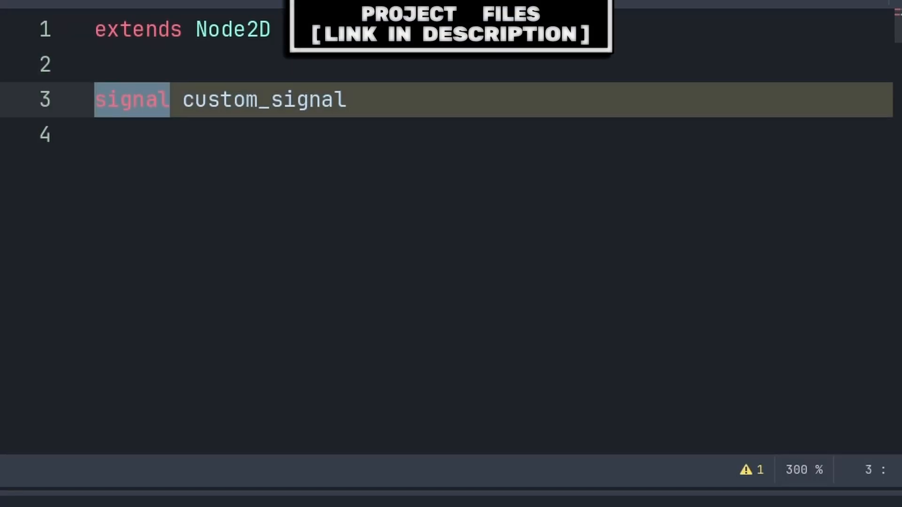
Review the signal declaration and connect call, then write custom_signal.disconnect(_custom_function)
double_click(263, 99)
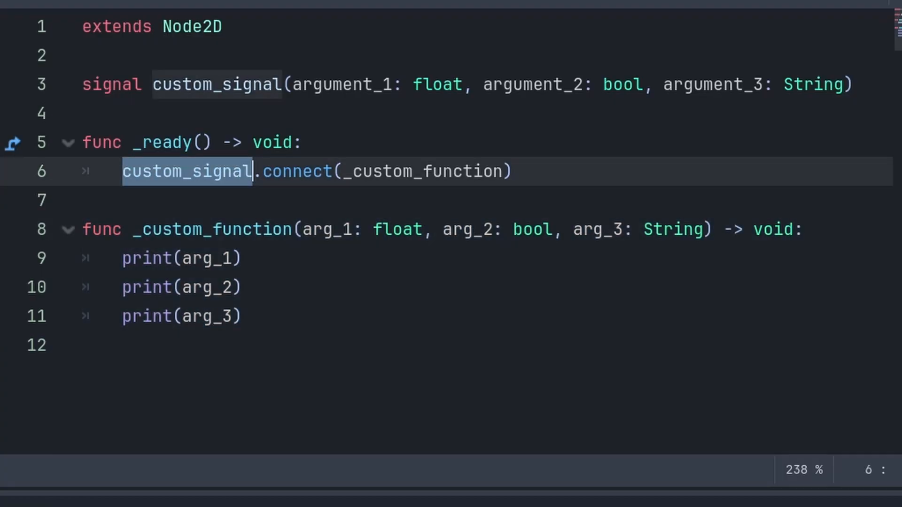
double_click(297, 171)
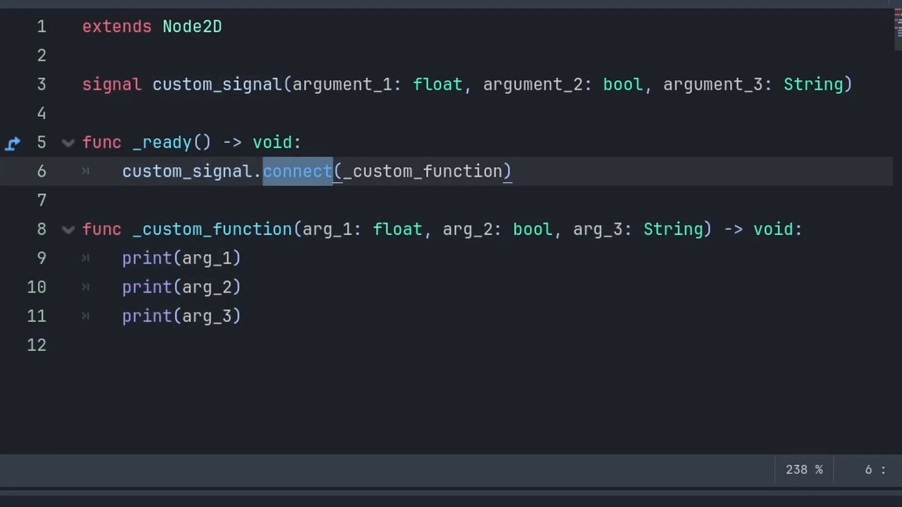
double_click(423, 171)
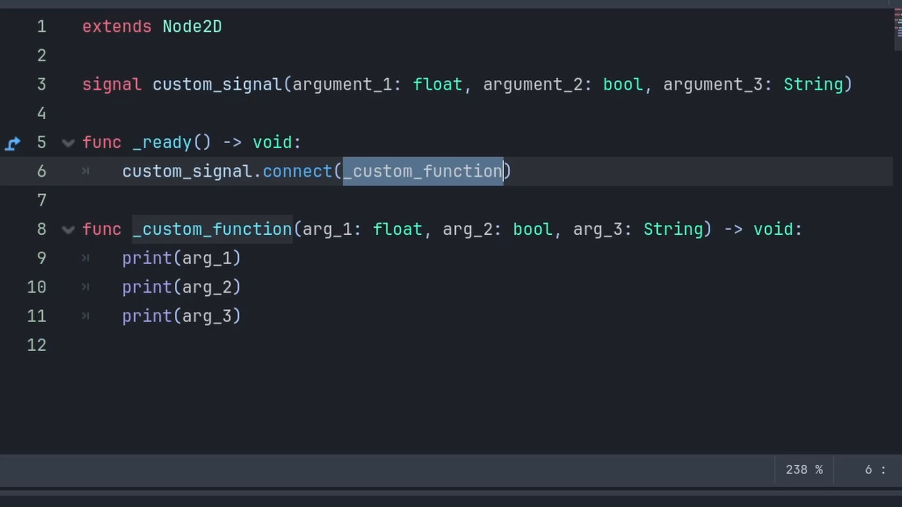
text(custom_signal.disconnect(_custom_function))
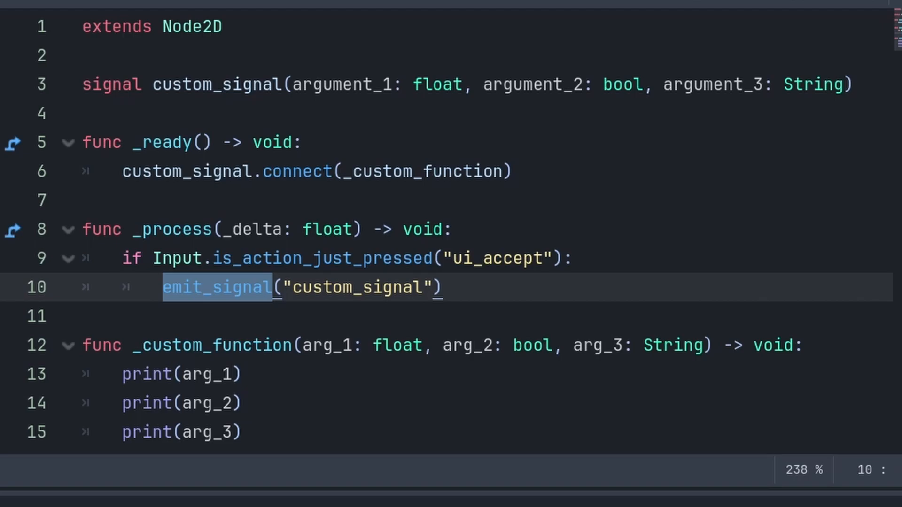
Extend the emit_signal call with arguments 1.0, true and "Hello"
double_click(357, 288)
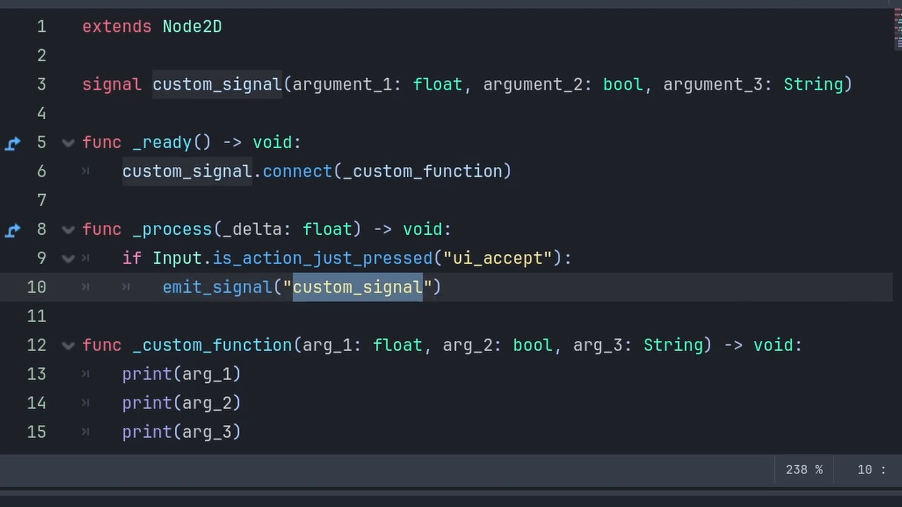
text(, 1.0, true, "Hello")
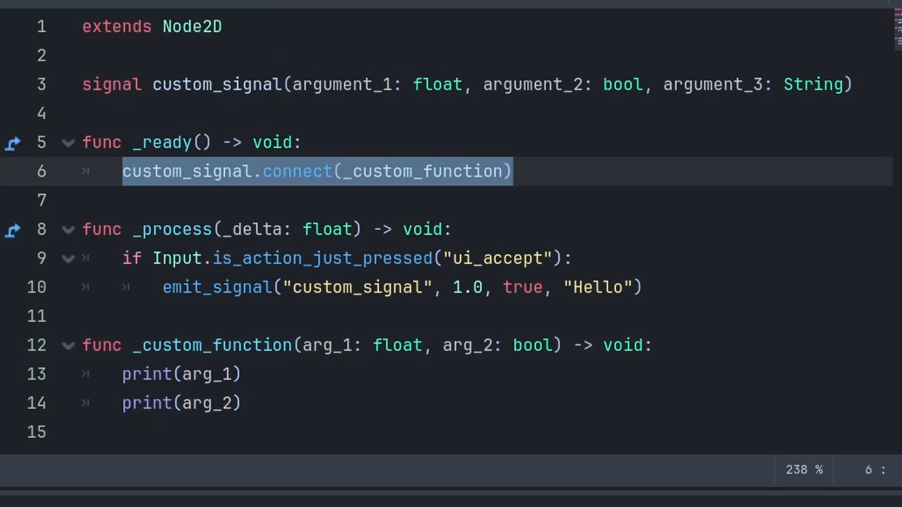
Add .unbind(1) to the connect call, then change it to unbind(2)
text(.unbind(1))
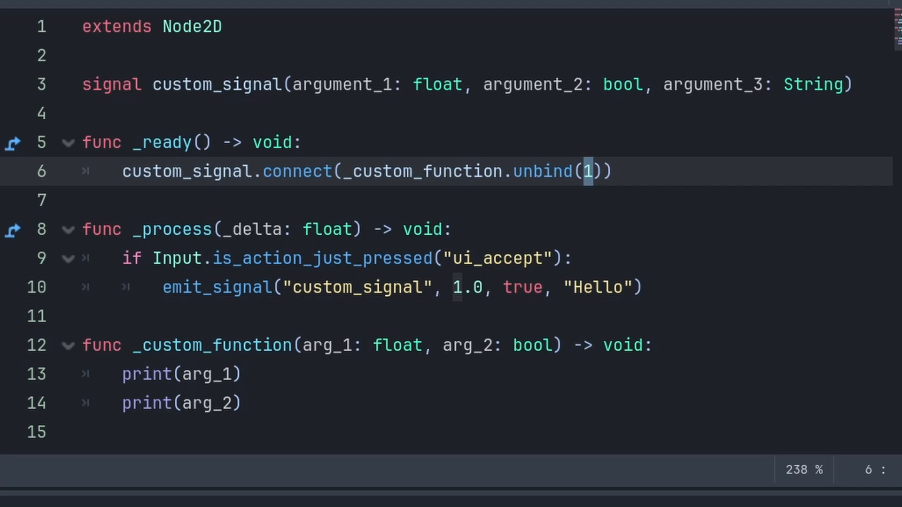
text(2)
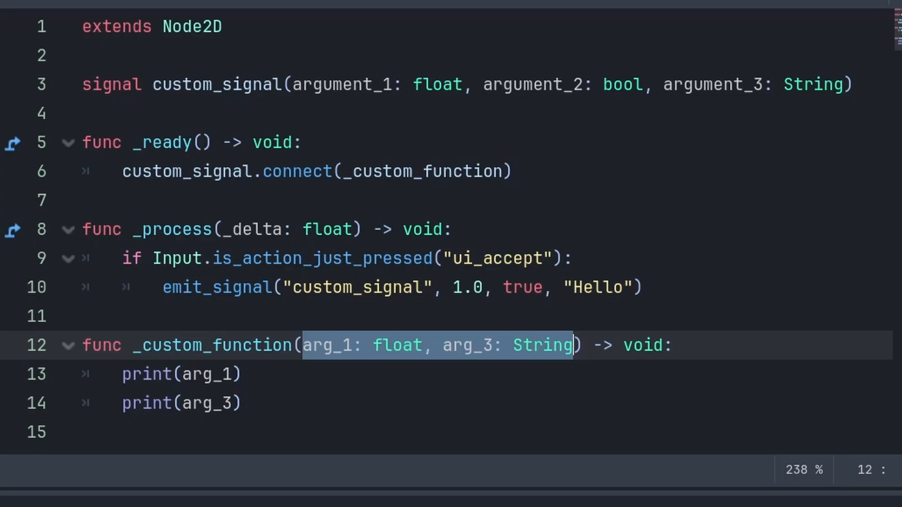
Edit the connect call on line 6 into a lambda forwarding a and c to _custom_function
click(316, 171)
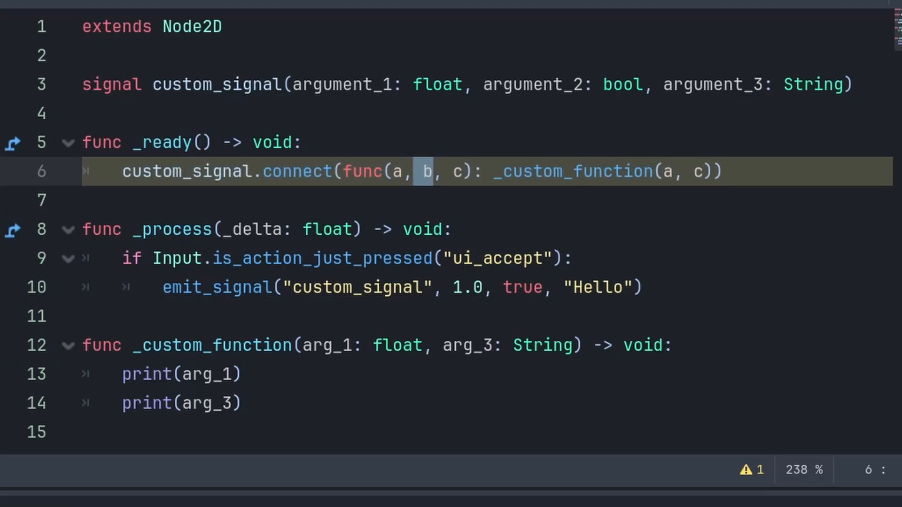
text(_damaged(new_health: float)
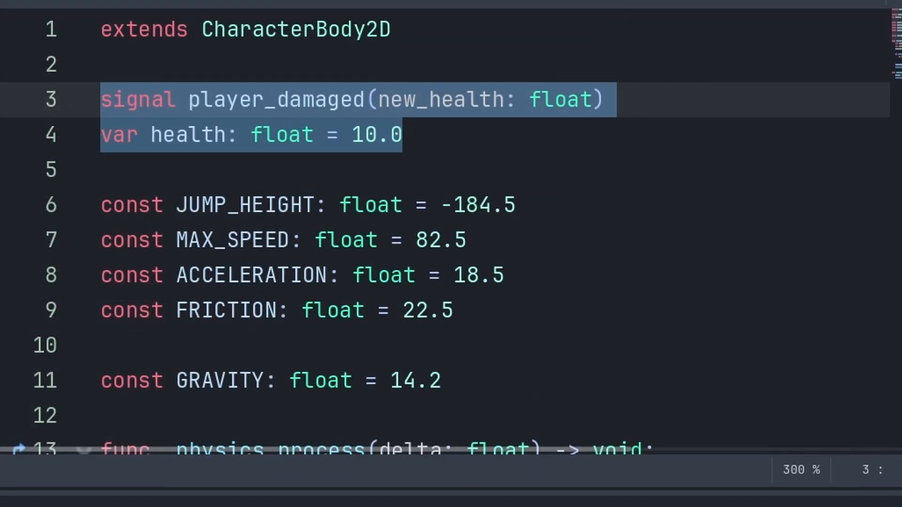
Highlight player_damaged's new_health parameter, then open the hazard script calling _take_damage
double_click(275, 99)
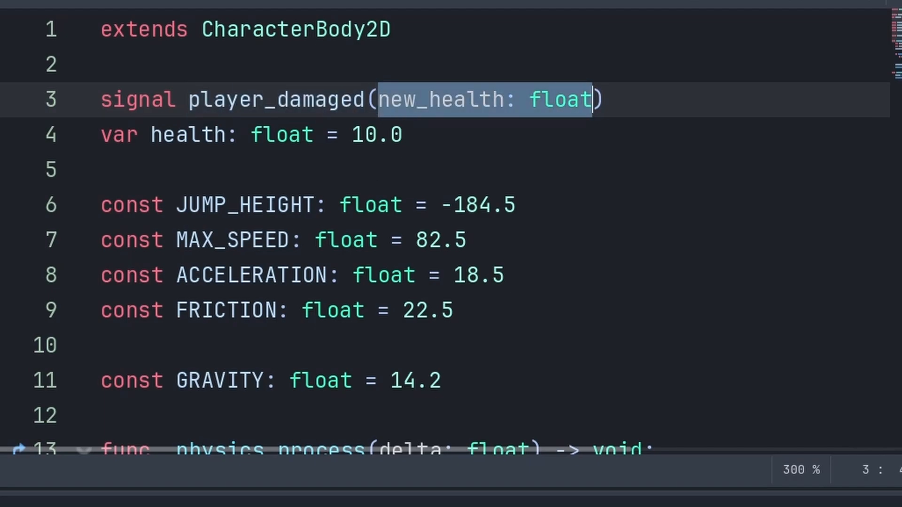
double_click(186, 134)
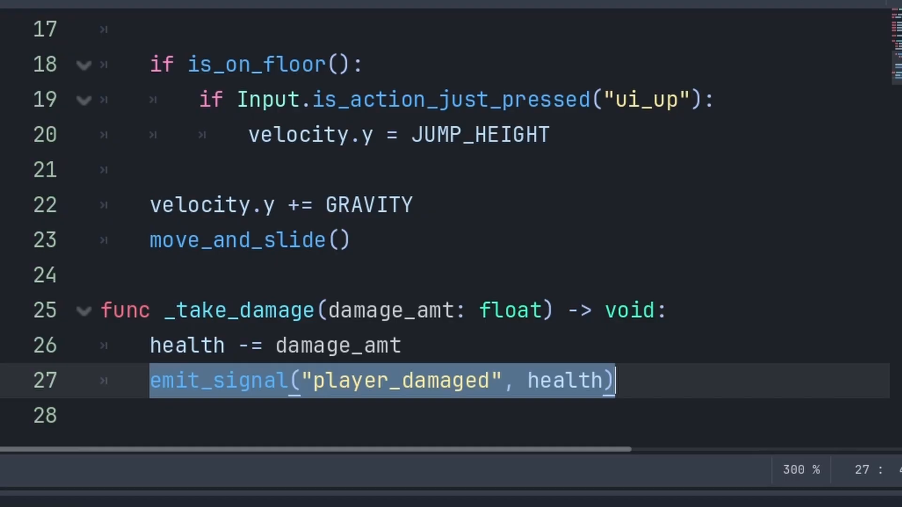
double_click(564, 381)
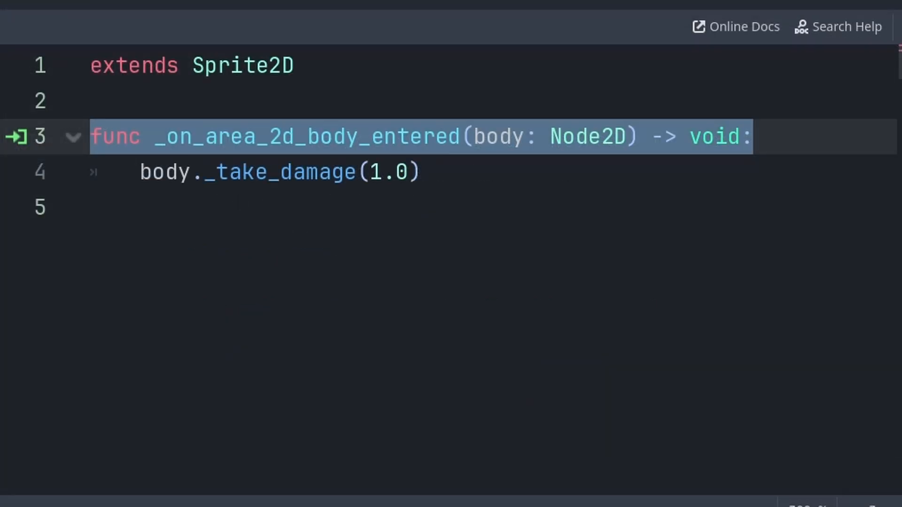
Highlight the body the damage applies to and the _take_damage(1.0) call
double_click(165, 171)
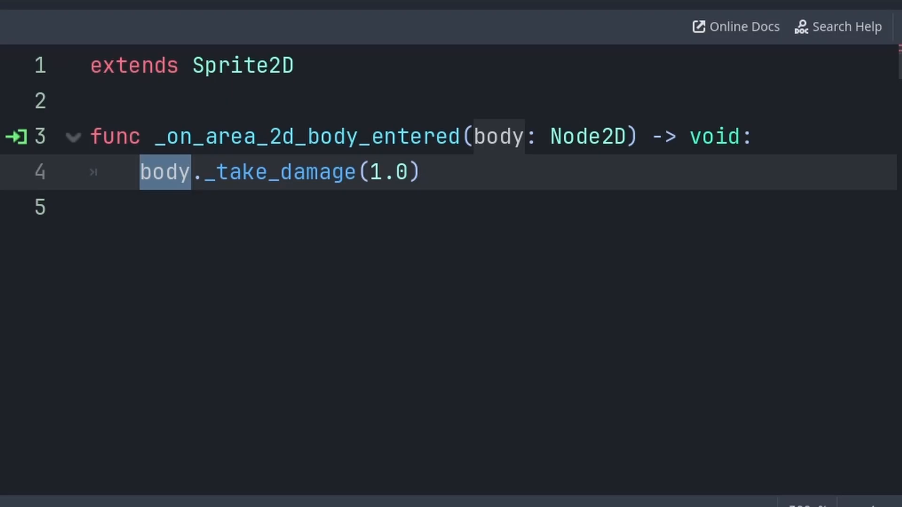
double_click(276, 172)
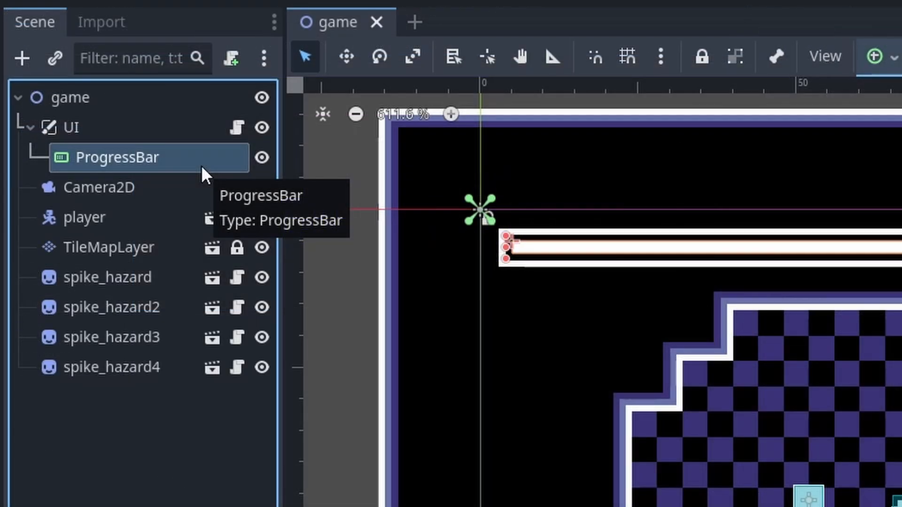
Open the Camera2D screen-shake script connecting player_damaged to screen_shake.unbind(1)
click(101, 187)
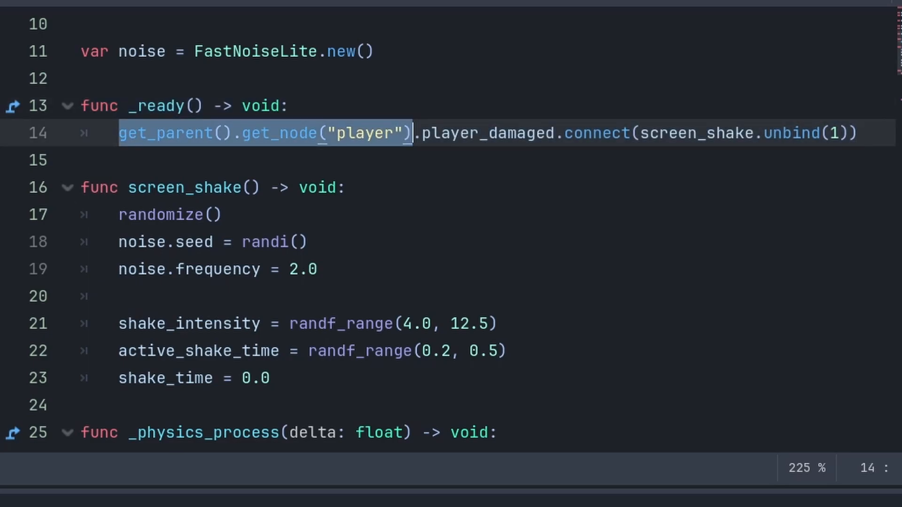
Select the emit_signal line in _take_damage to replace it with direct camera and UI calls
double_click(696, 133)
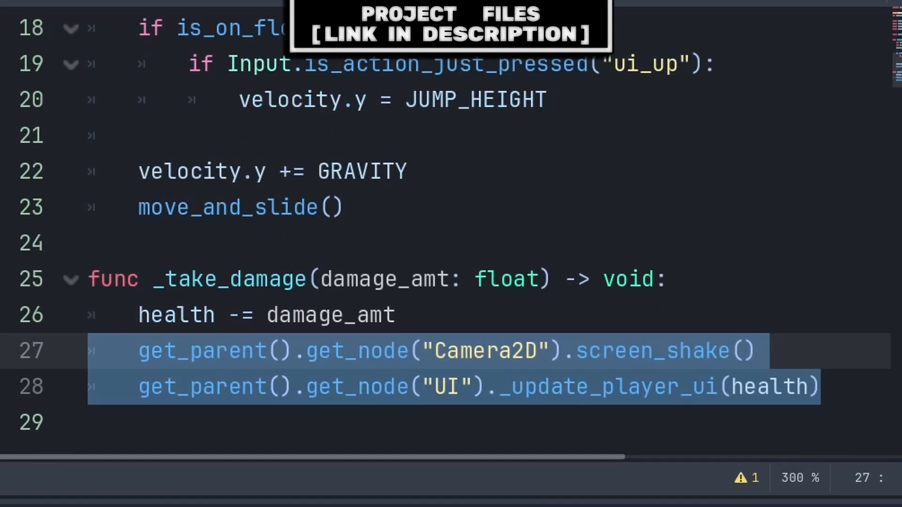
Swap between the direct Camera2D screen_shake call and emit_signal("player_damaged", health), ending with the emit
text(emit_signal("player_damaged", health))
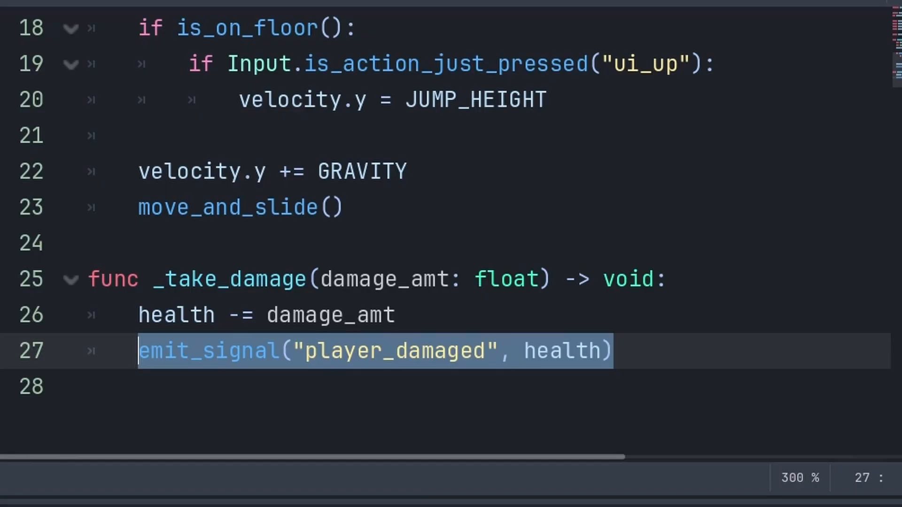
text(get_parent().get_node("Camera2D").screen_shake())
text(get_parent().get_node("UI")._update_player_ui(health)
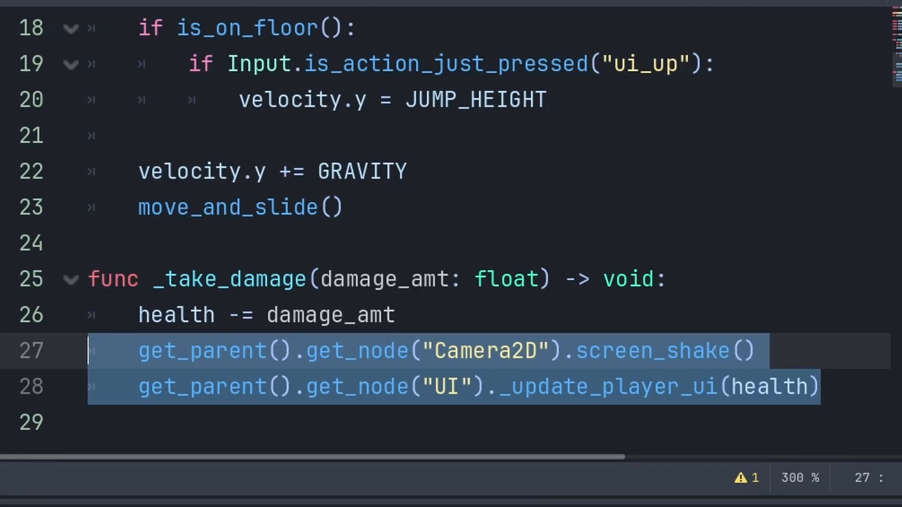
text(emit_signal("player_damaged", health))
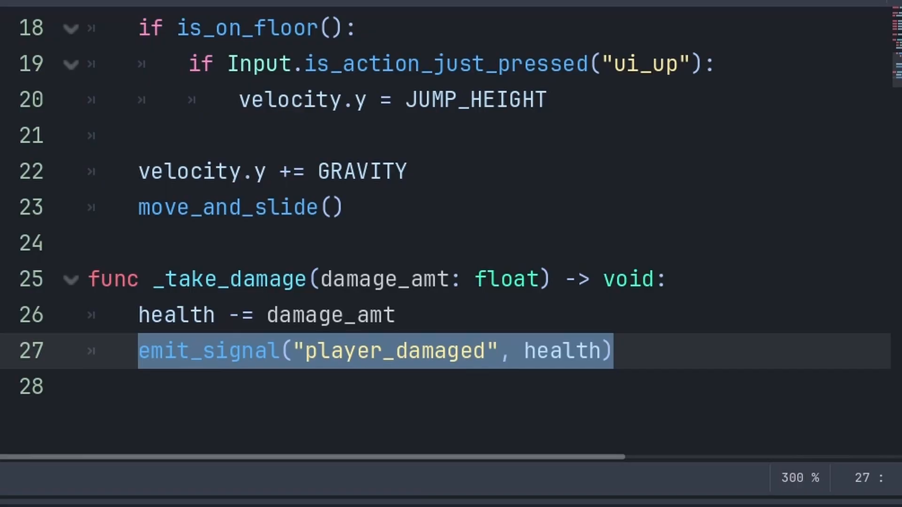